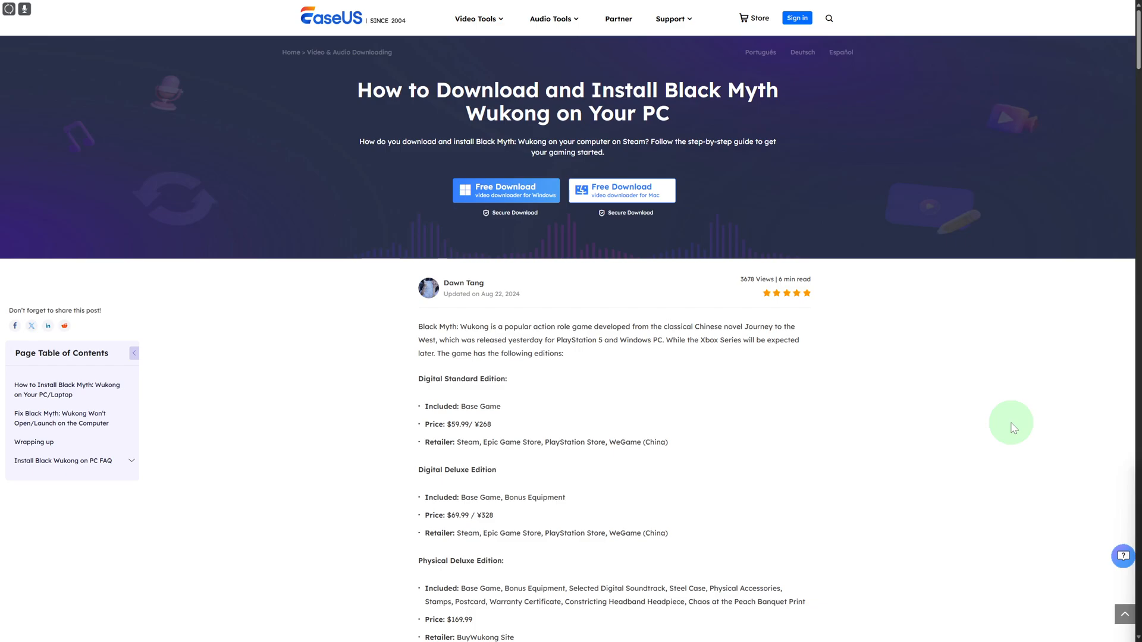
pyautogui.moveTo(813, 430)
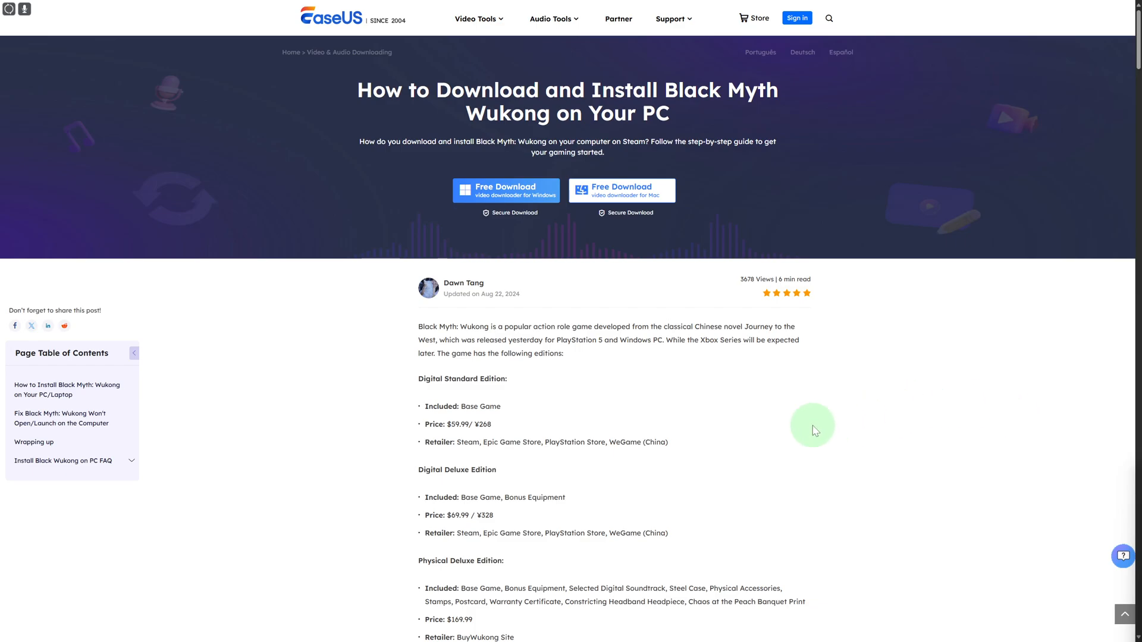
# Expand 'Install Black Wukong on PC FAQ' in the page contents to show its three sub-questions
pyautogui.click(64, 460)
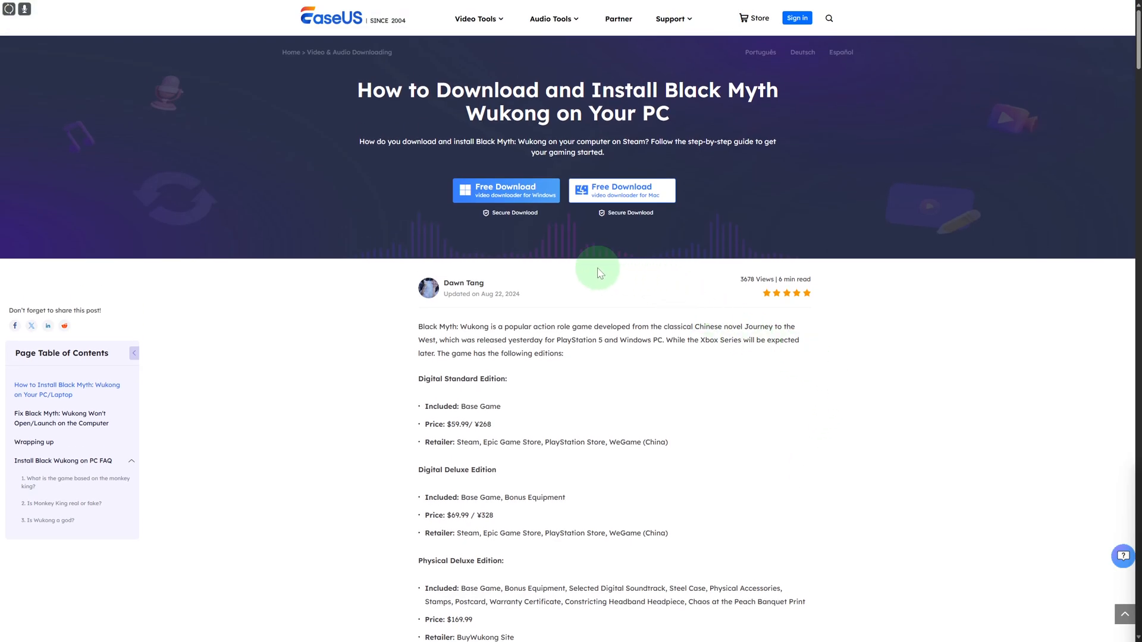
pyautogui.moveTo(841, 487)
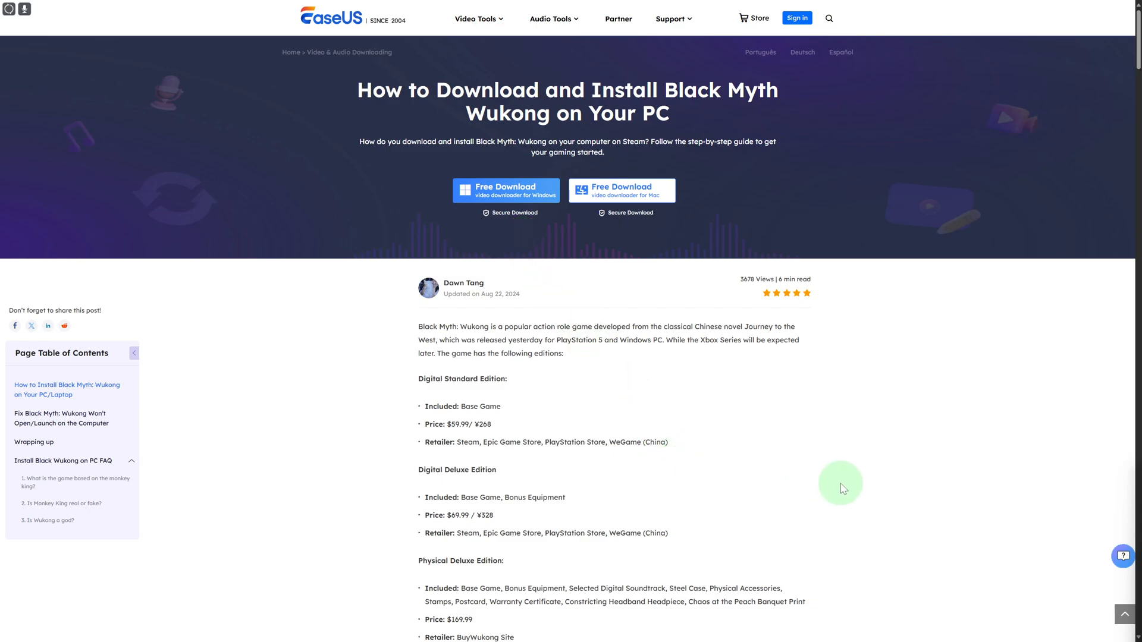
pyautogui.moveTo(840, 476)
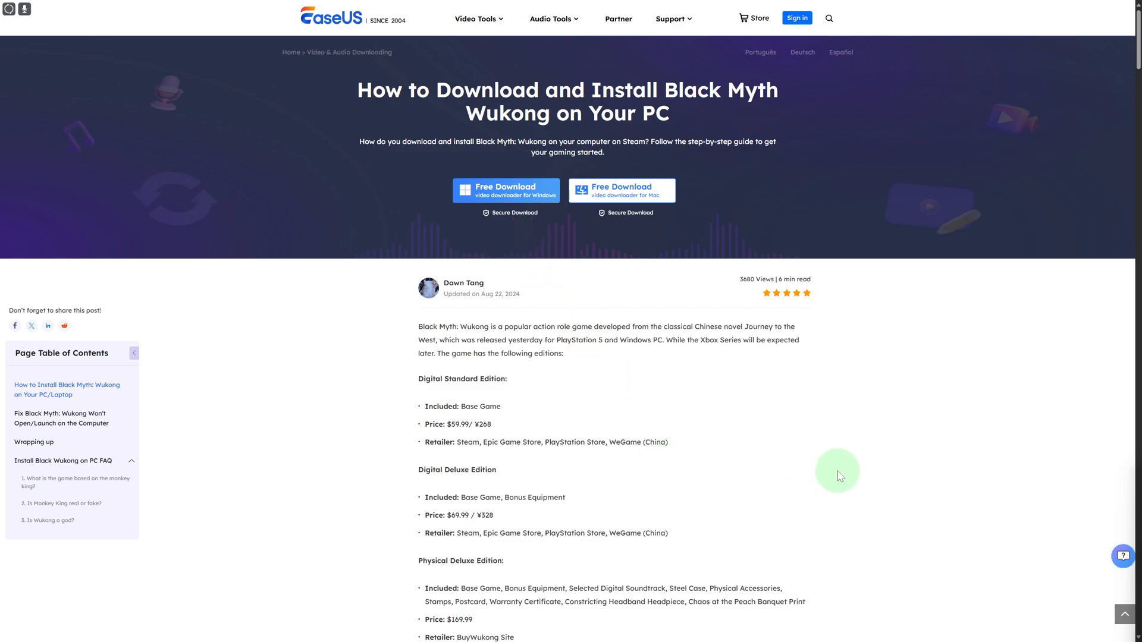
pyautogui.moveTo(746, 391)
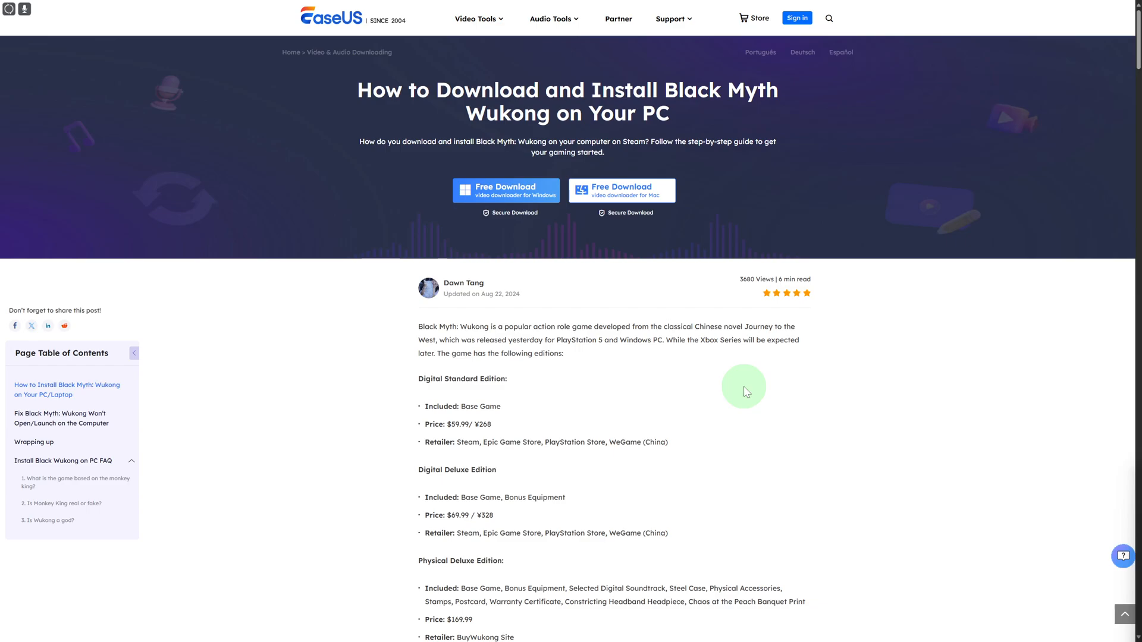
pyautogui.moveTo(621, 190)
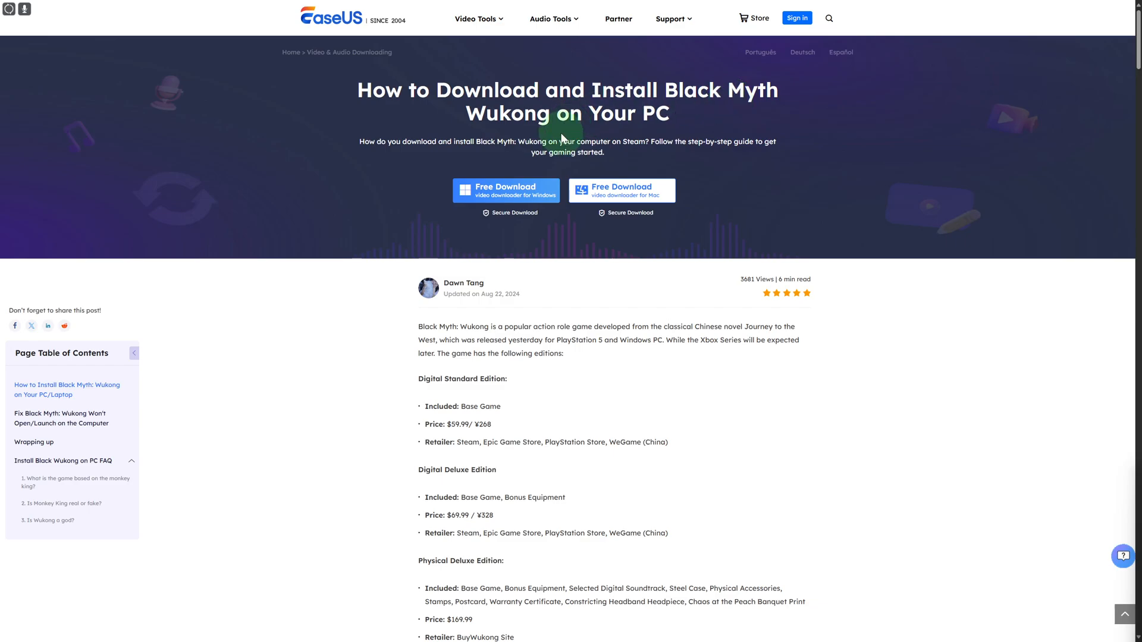
# Scroll past the editions list to the system requirements and Step 1 about downloading Steam
pyautogui.scroll(-3)
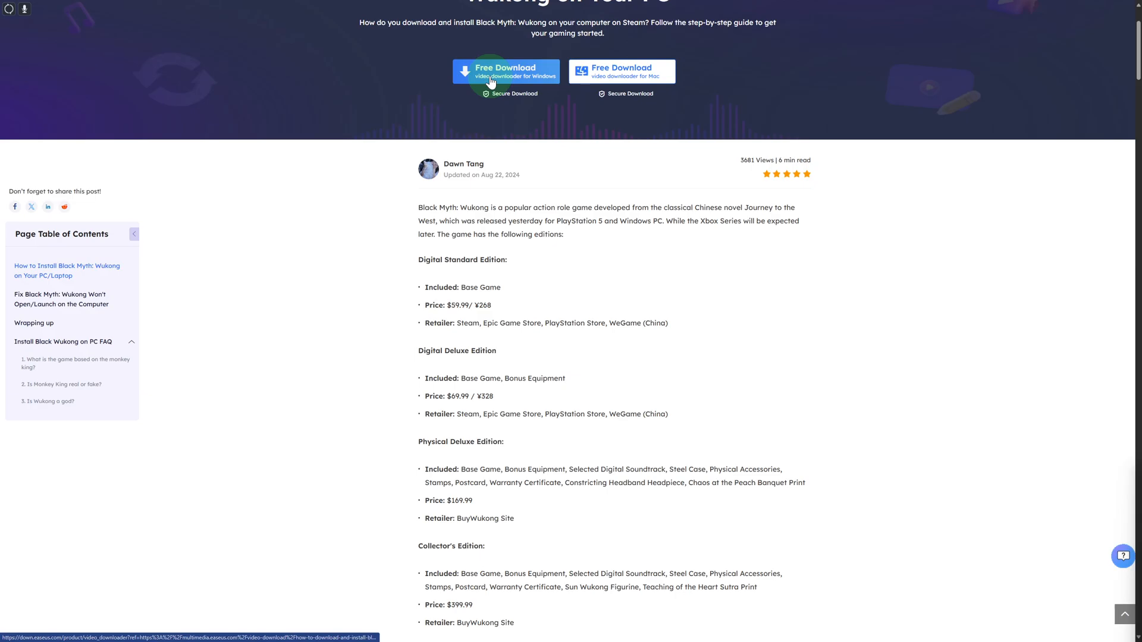
pyautogui.moveTo(493, 279)
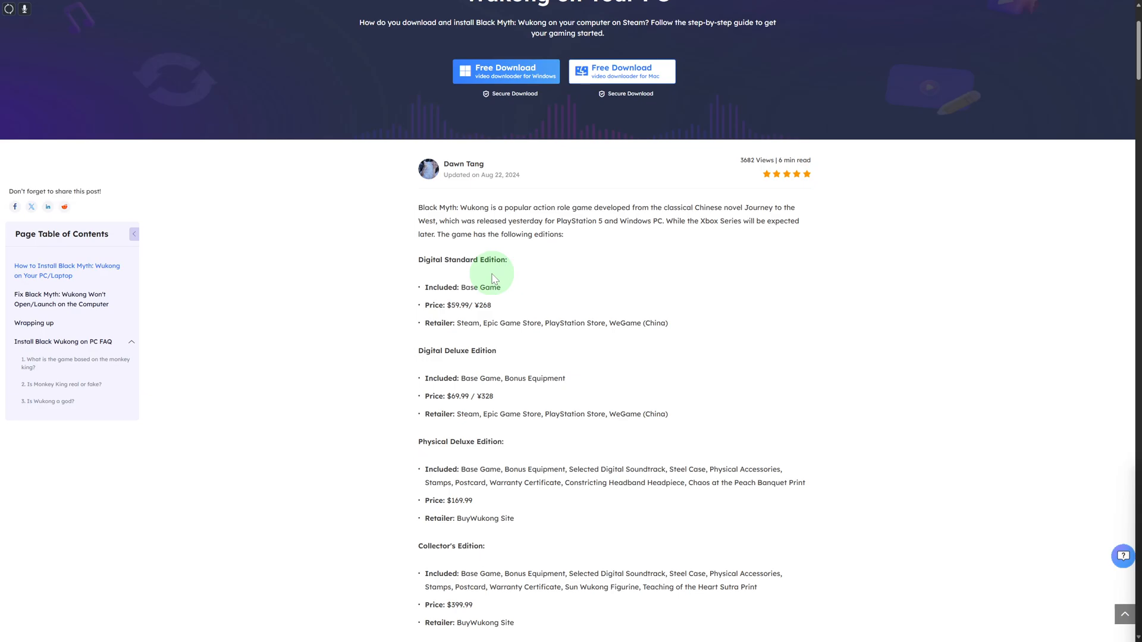
pyautogui.scroll(-3)
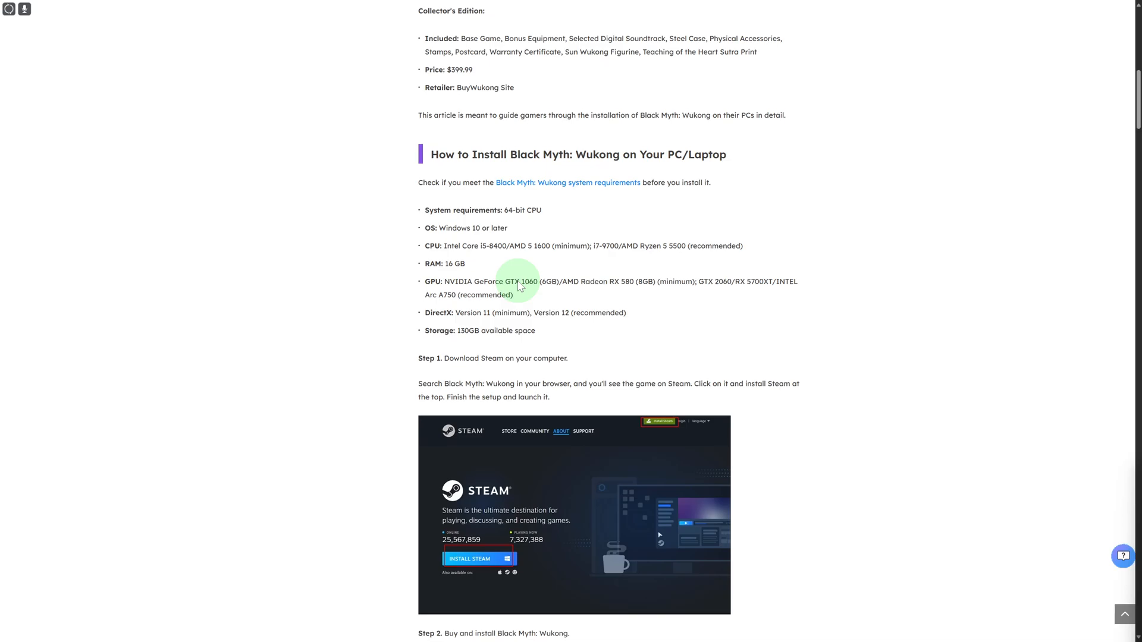
pyautogui.scroll(3)
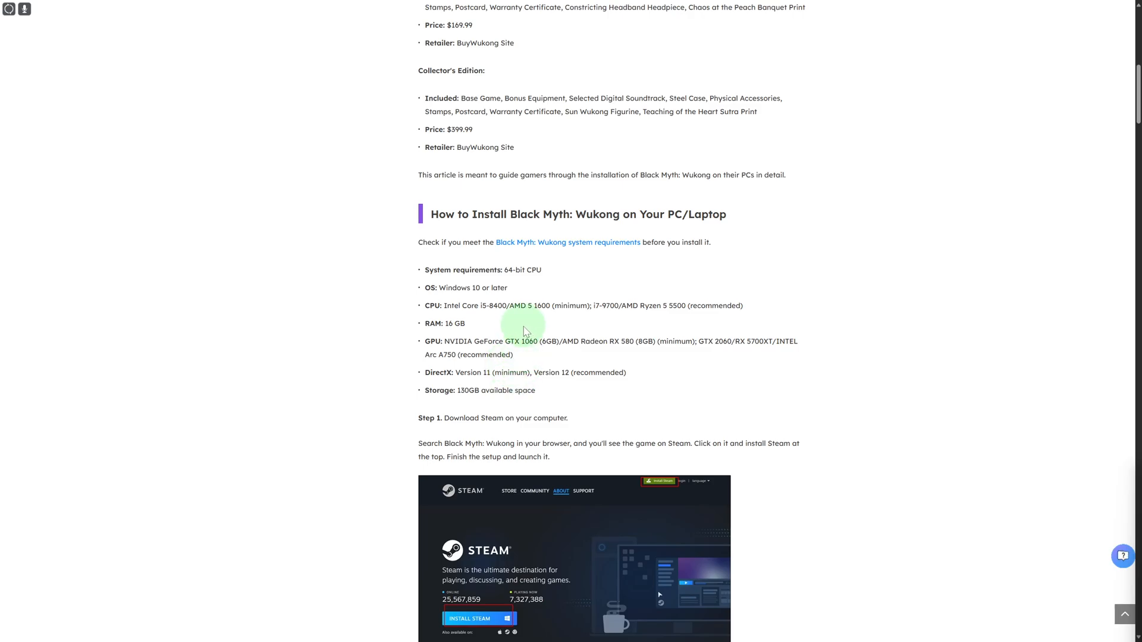
pyautogui.moveTo(536, 354)
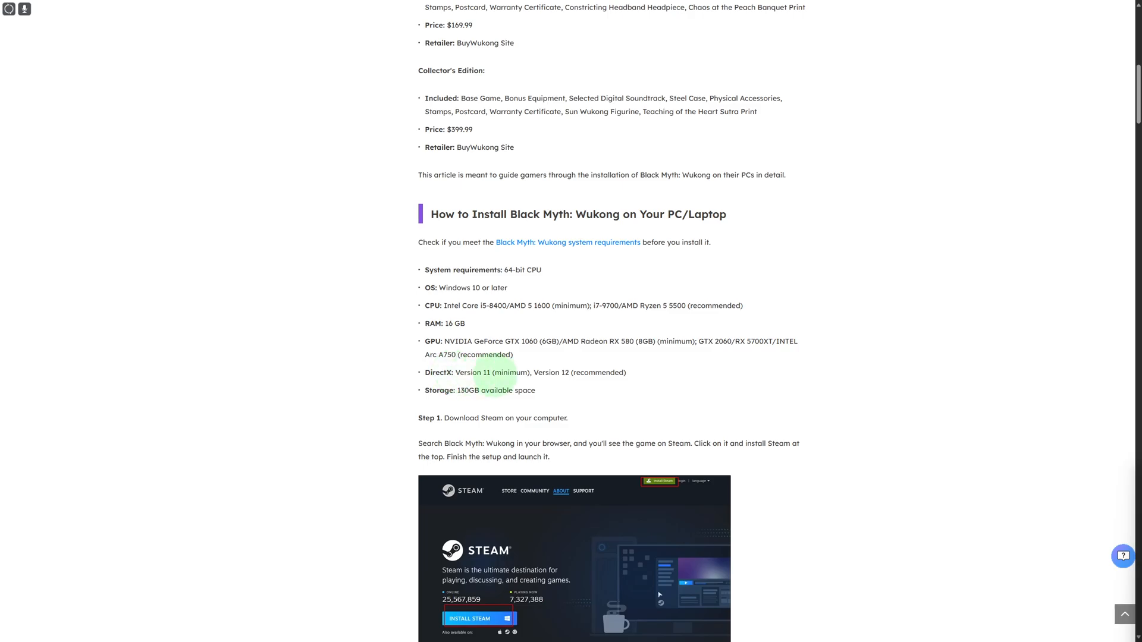
pyautogui.moveTo(581, 395)
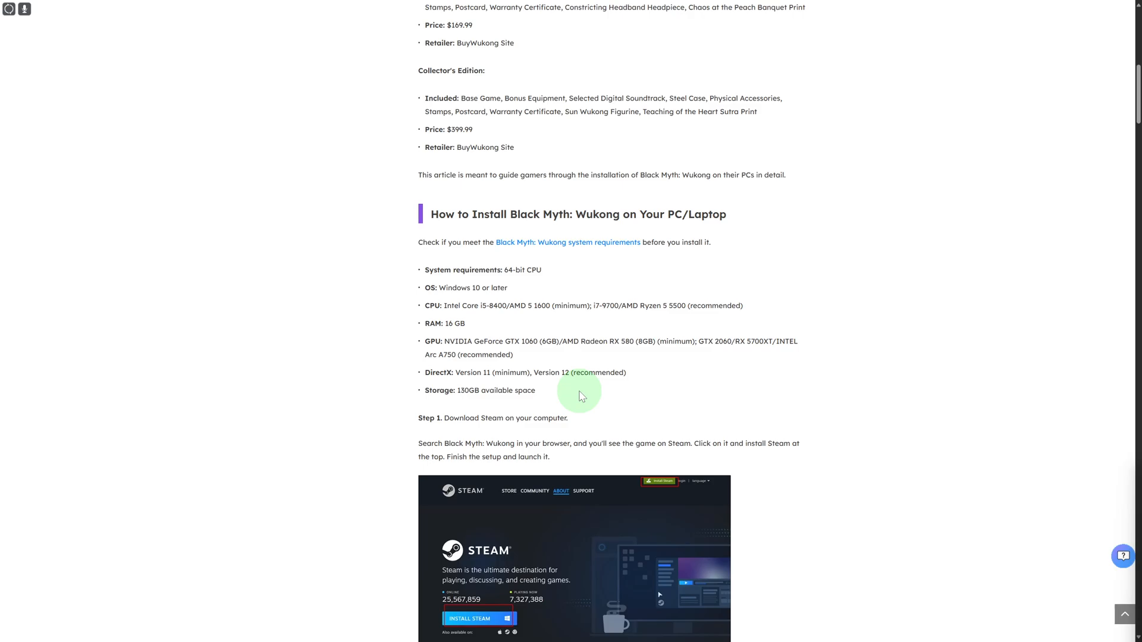